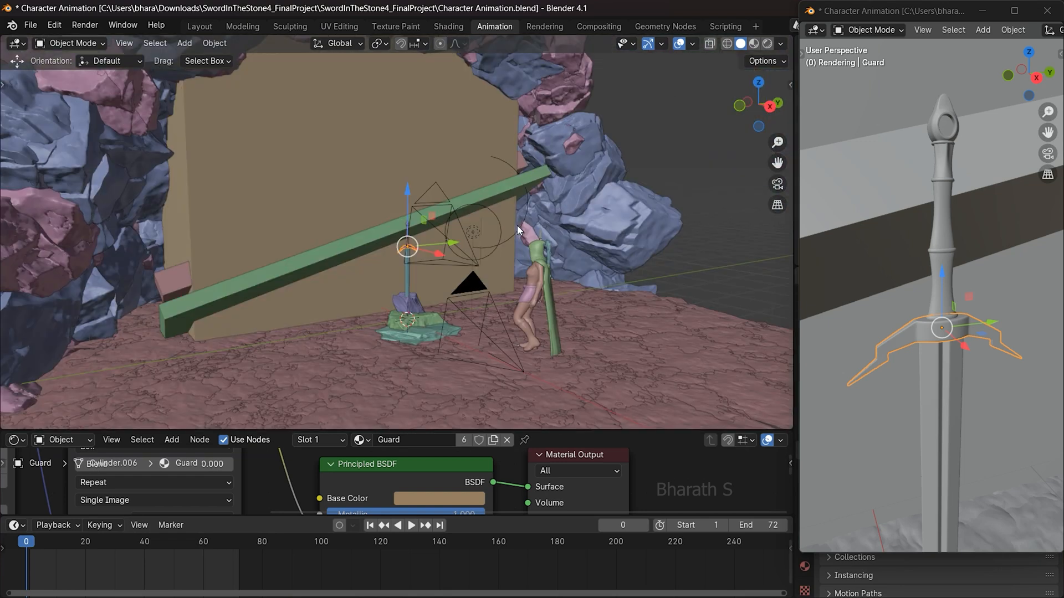
mouse_move(461, 301)
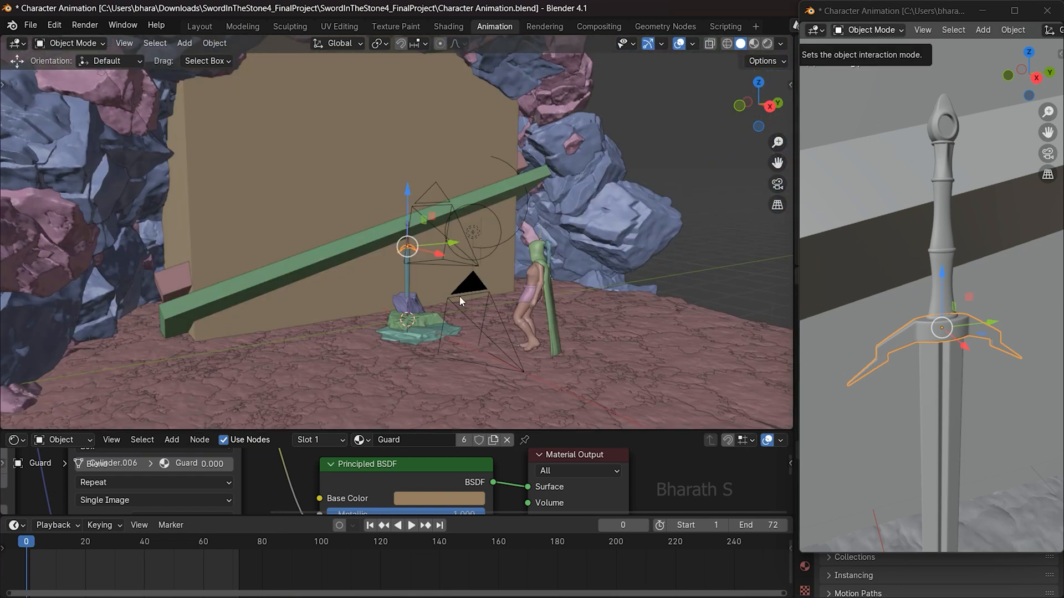
Step: Switch the viewport to Rendered shading to show the lit, hazy sword scene in EEVEE
left_click(411, 525)
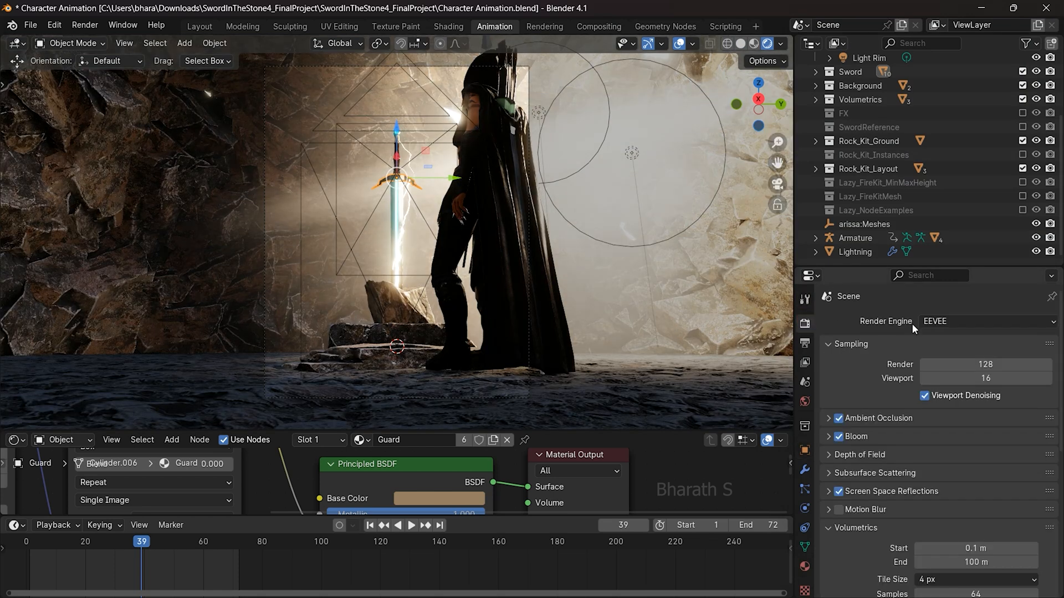
Step: Set the render engine to Cycles with GPU Compute as the device
left_click(986, 321)
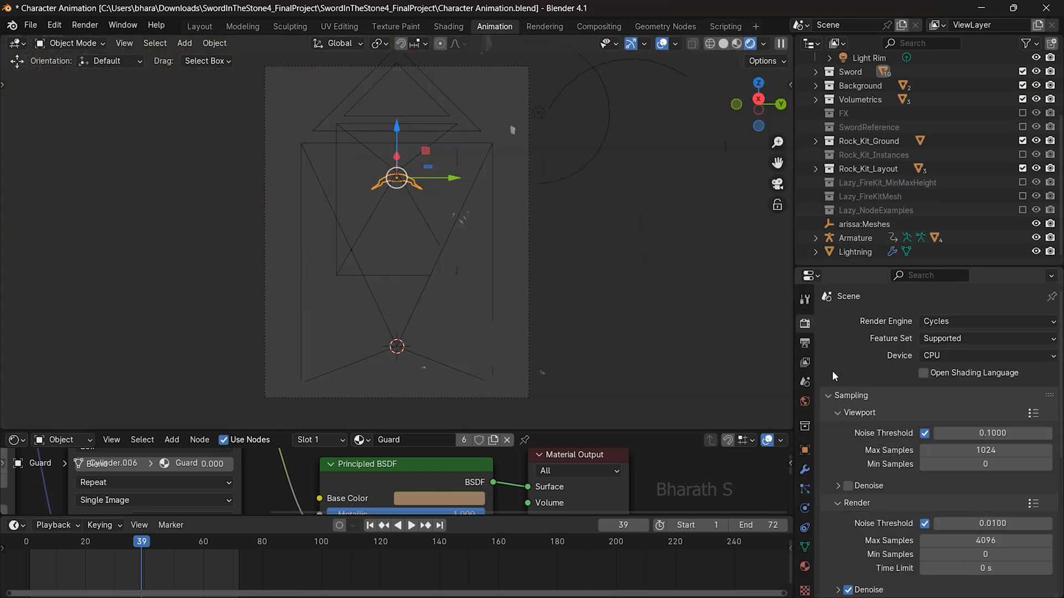
left_click(986, 354)
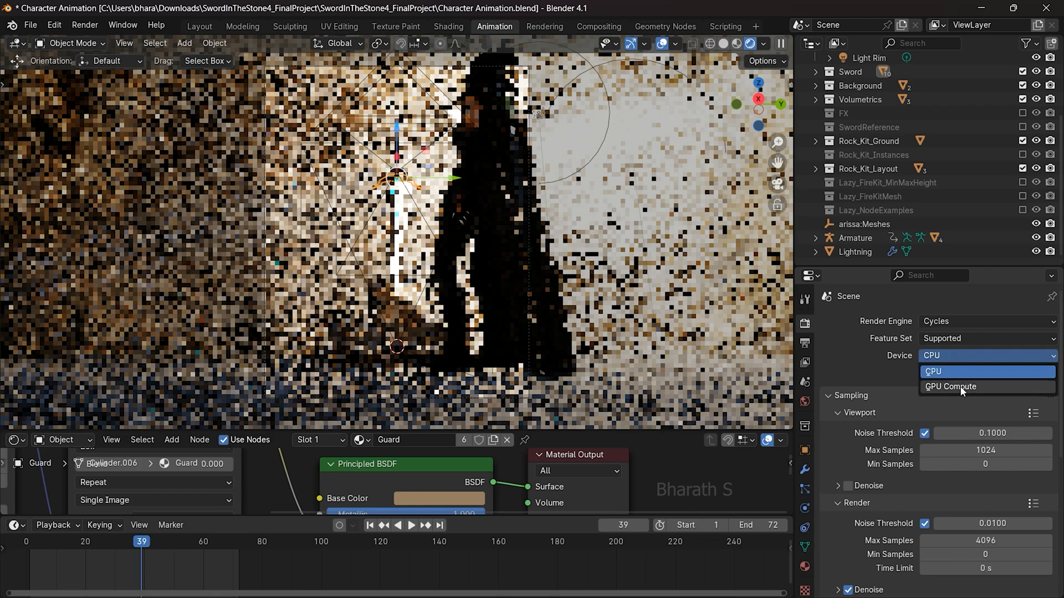
left_click(951, 386)
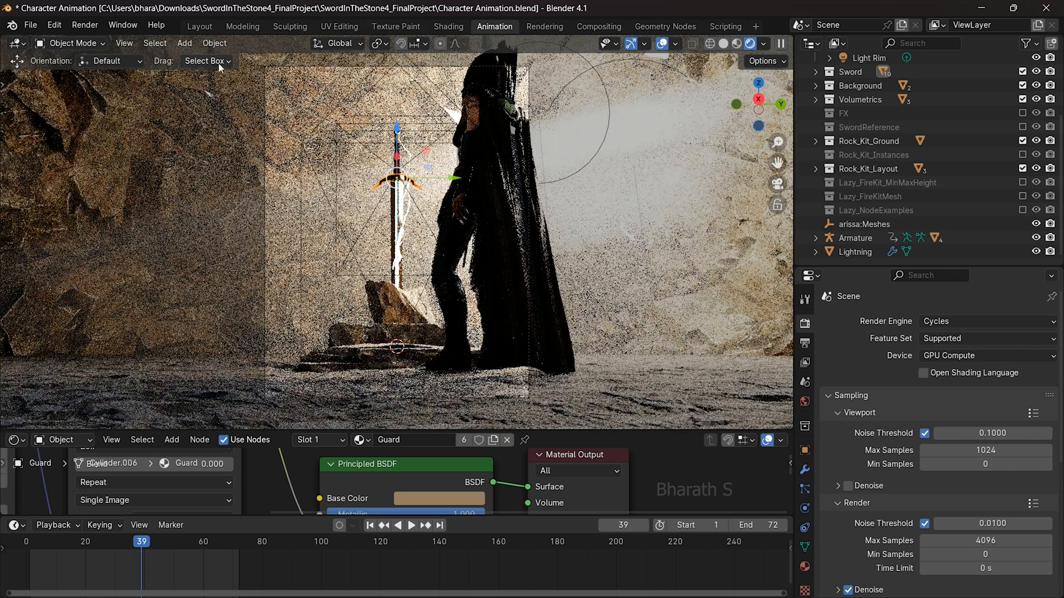
left_click(84, 25)
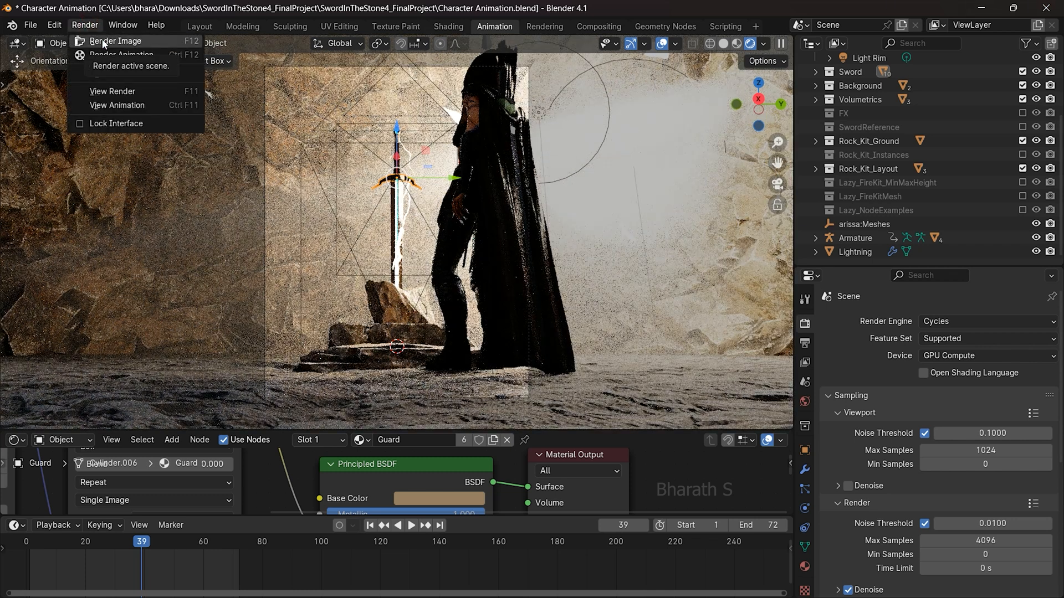
Step: Render frame 39 with Render Image and watch Cycles build samples
left_click(116, 40)
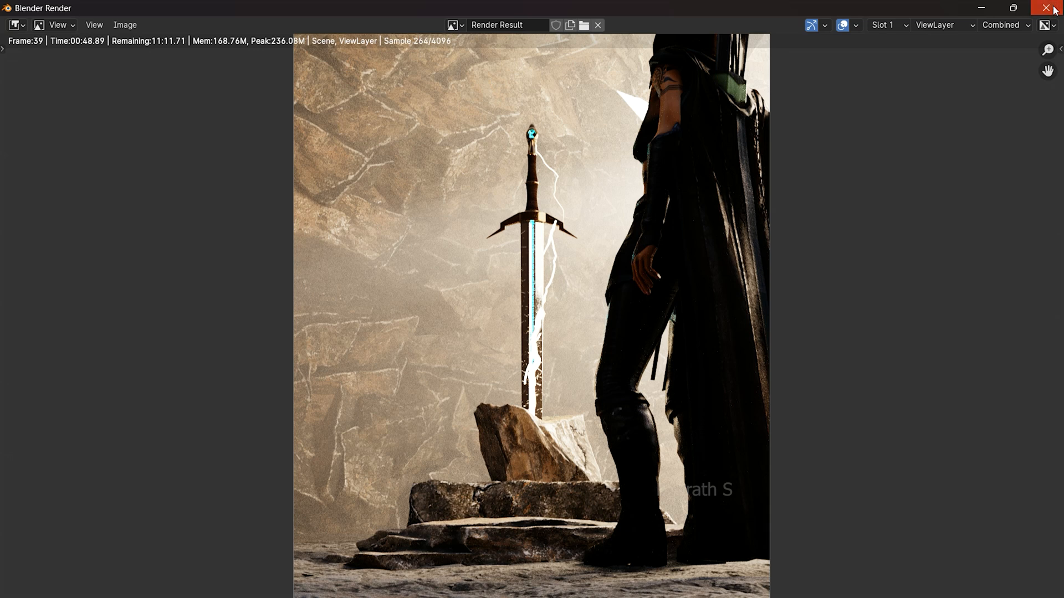
Step: Close the render window, then set noise threshold 1.0 and max samples 2048
left_click(1054, 10)
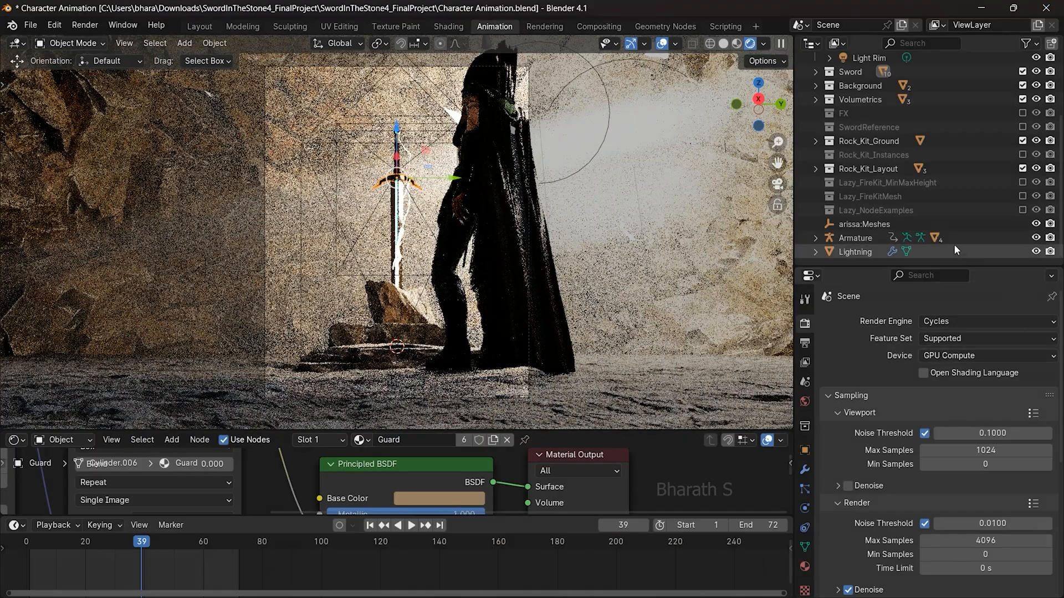
scroll("down", 3)
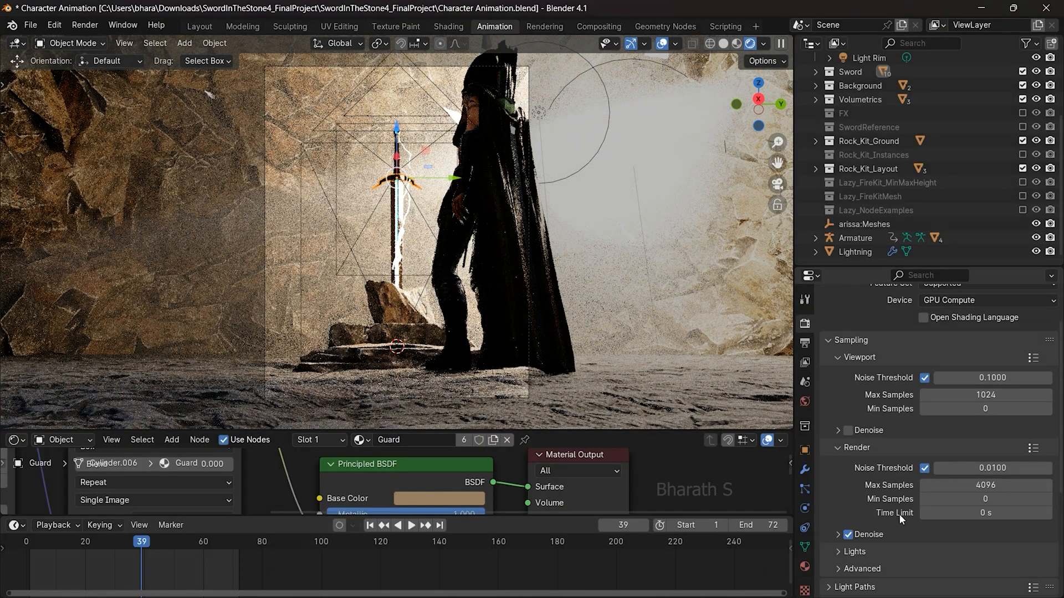
left_click(985, 468)
type("1024*2")
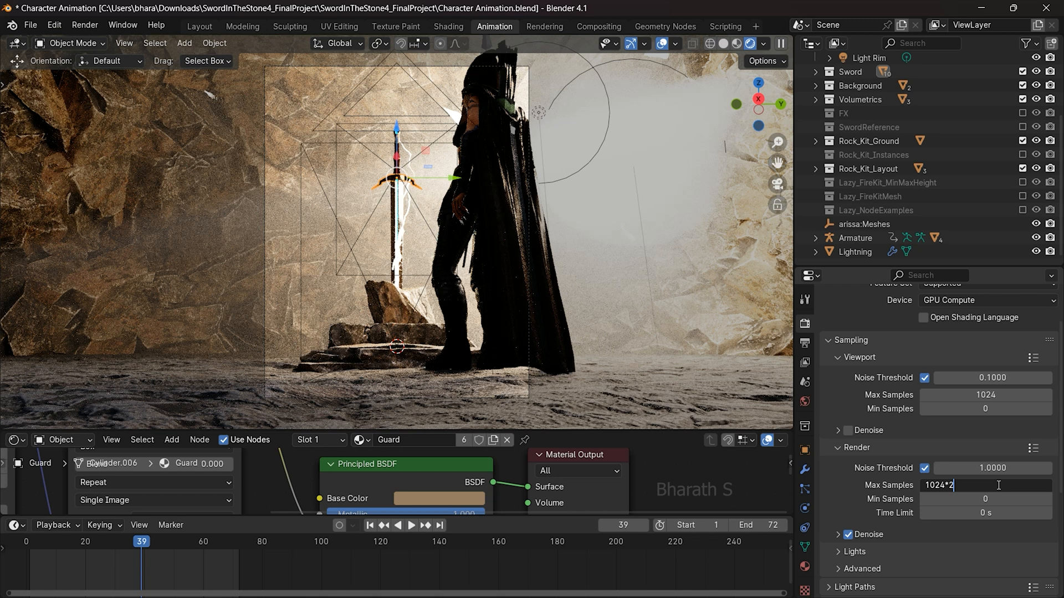
key("Return")
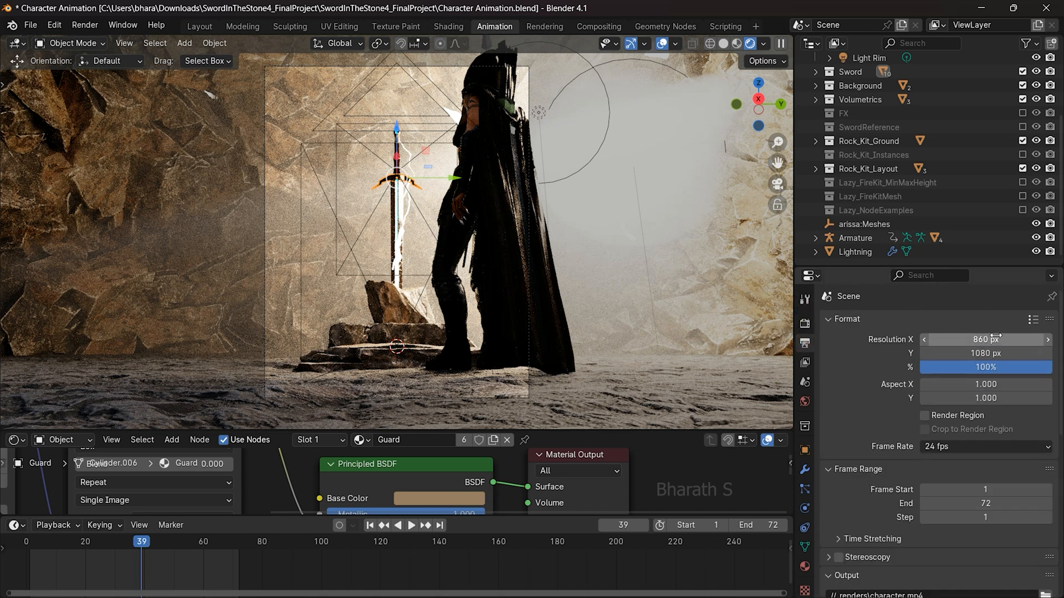
Step: Edit the output resolution fields so the format reads 1720×1080
left_click(985, 339)
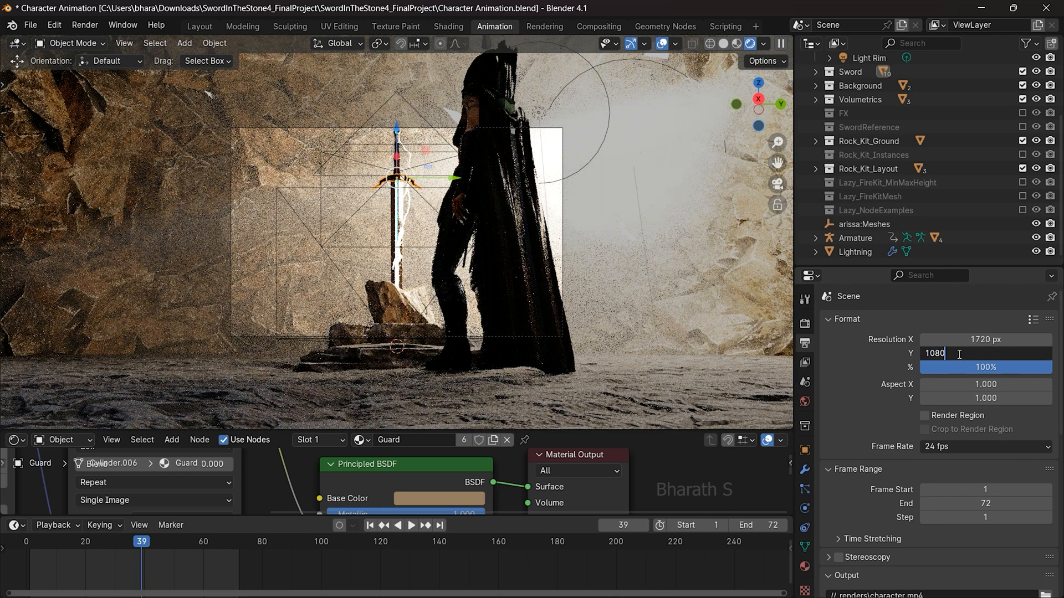
type("2160")
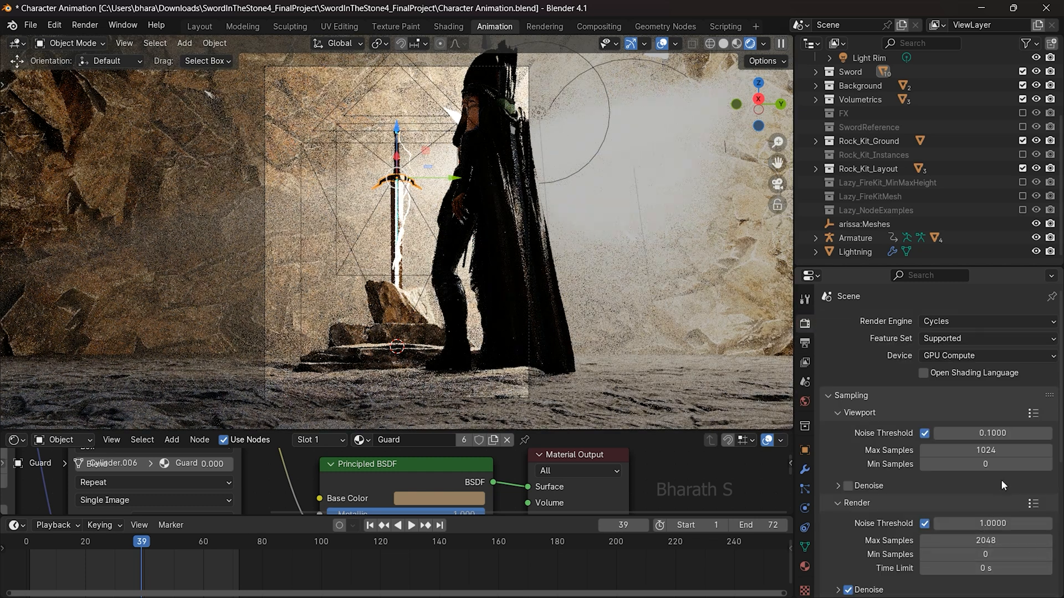
Step: Render frame 39 again in Cycles with the 2048-sample limit
left_click(85, 25)
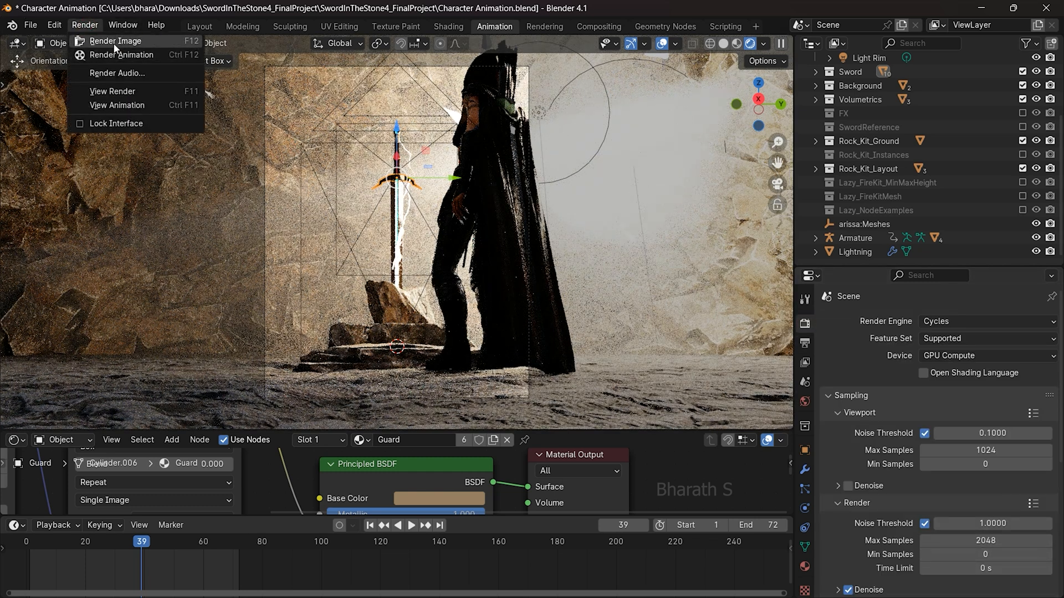
left_click(115, 41)
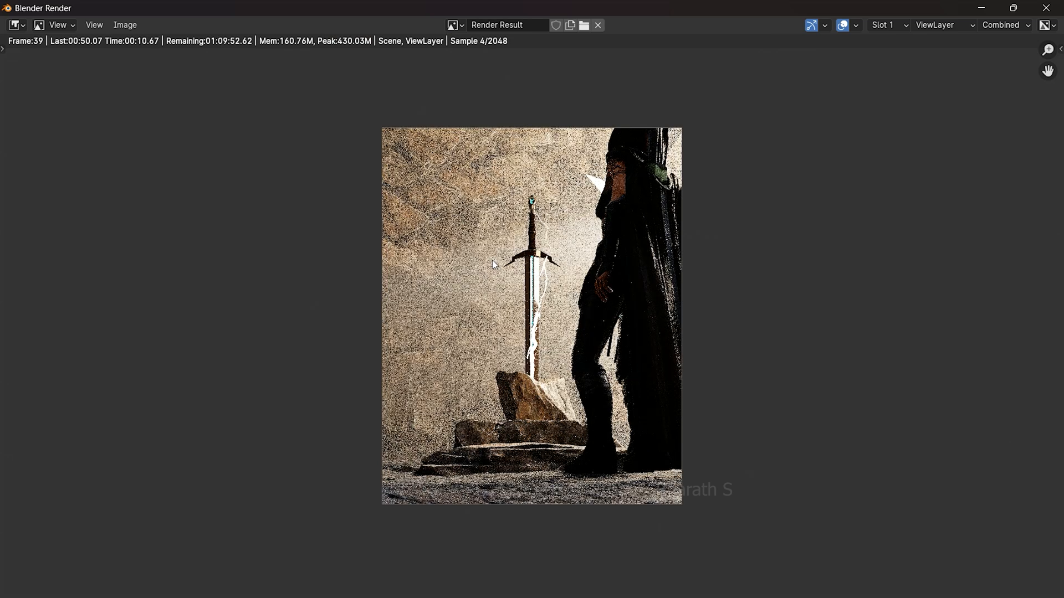
mouse_move(708, 517)
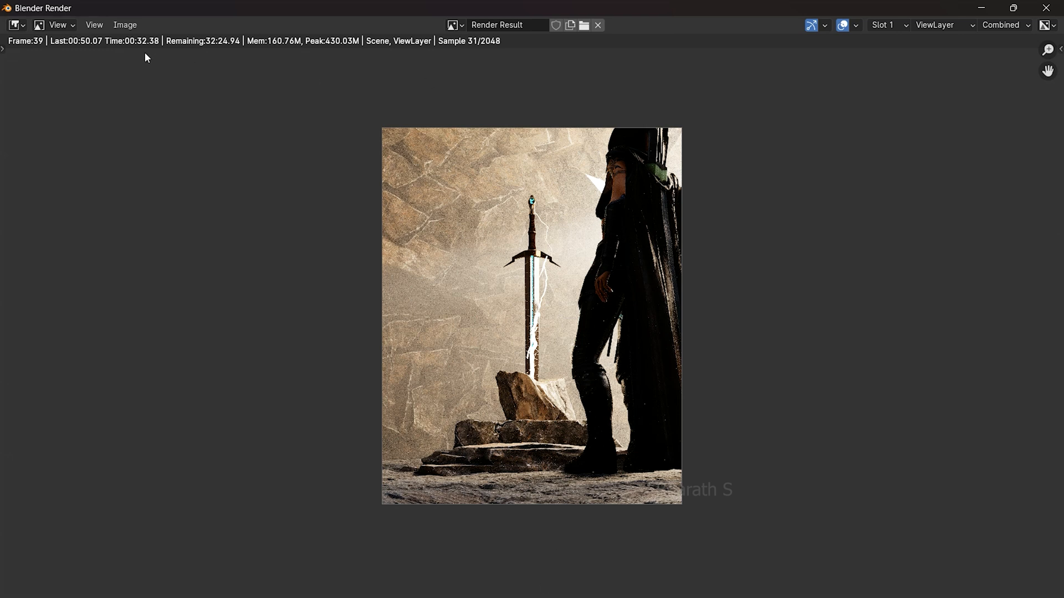
mouse_move(467, 95)
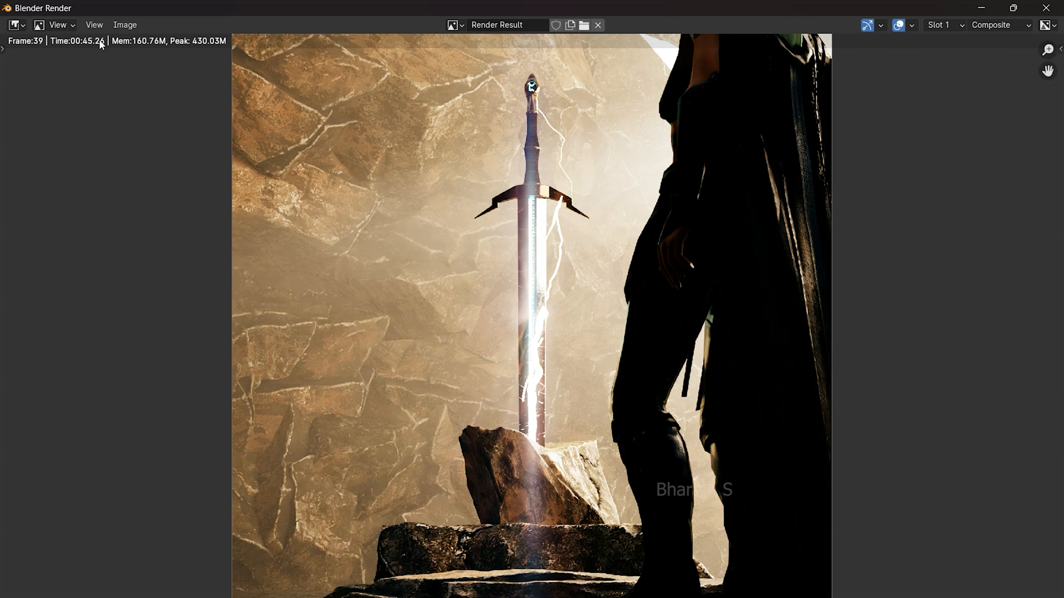
mouse_move(528, 188)
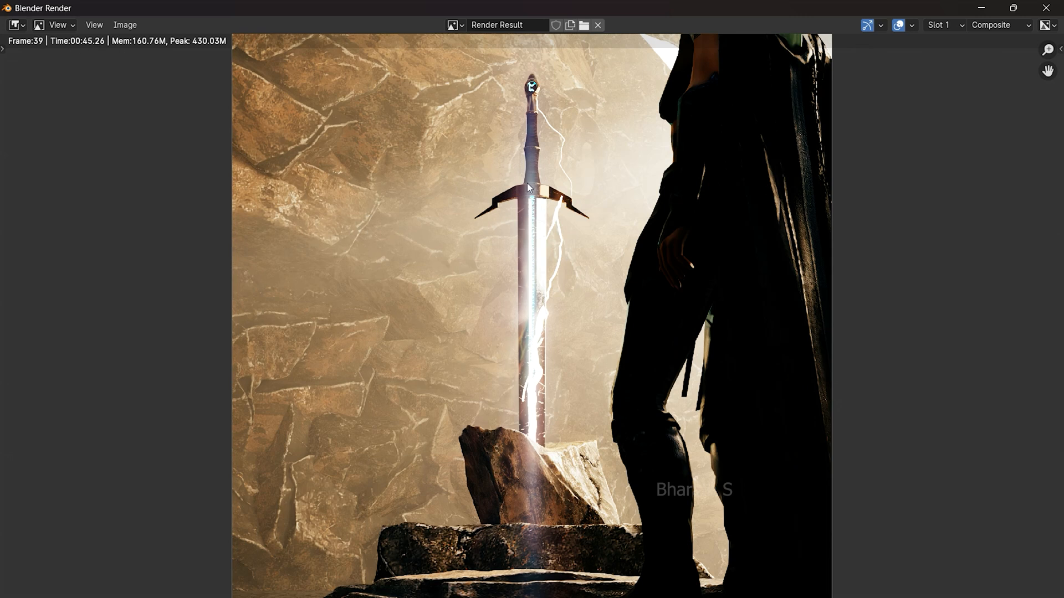